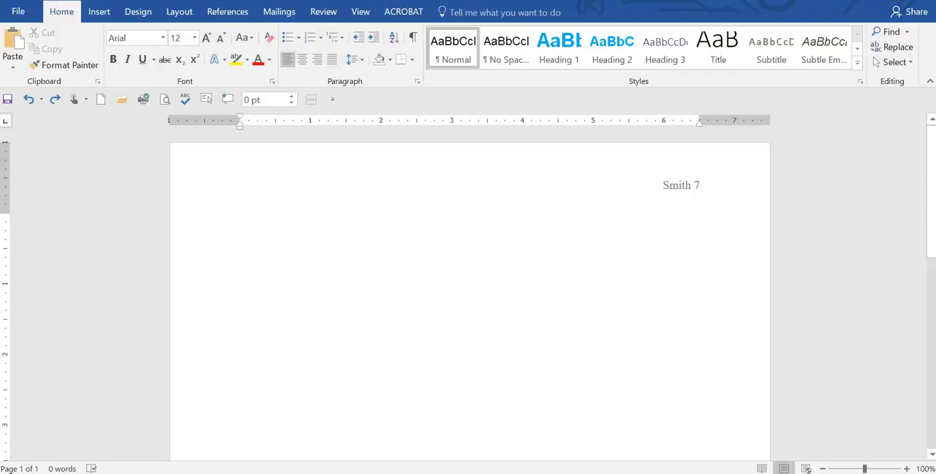
# Step: Enter a centered 'Works Cited' title below the Smith 7 header, set in Times New Roman
pyautogui.click(240, 220)
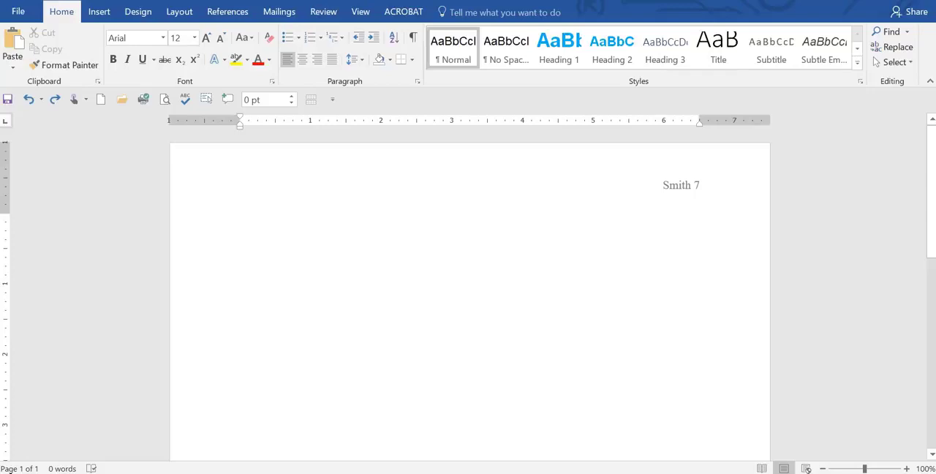
pyautogui.click(240, 220)
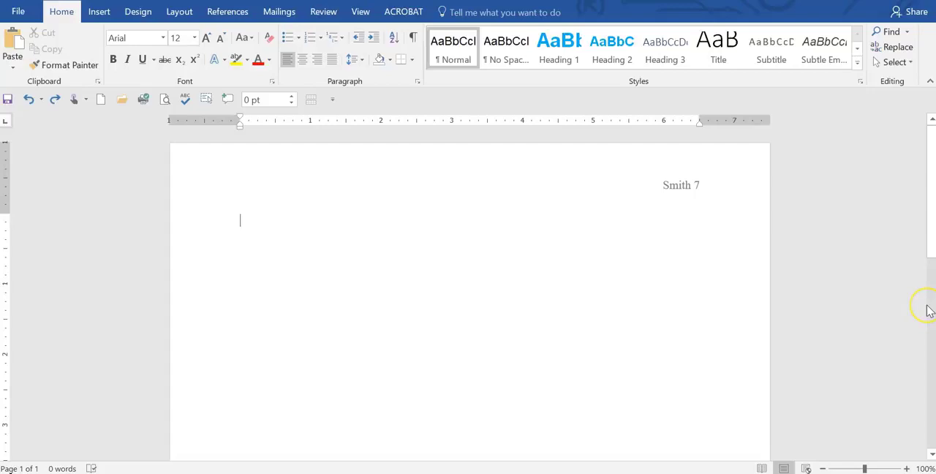
pyautogui.moveTo(500, 197)
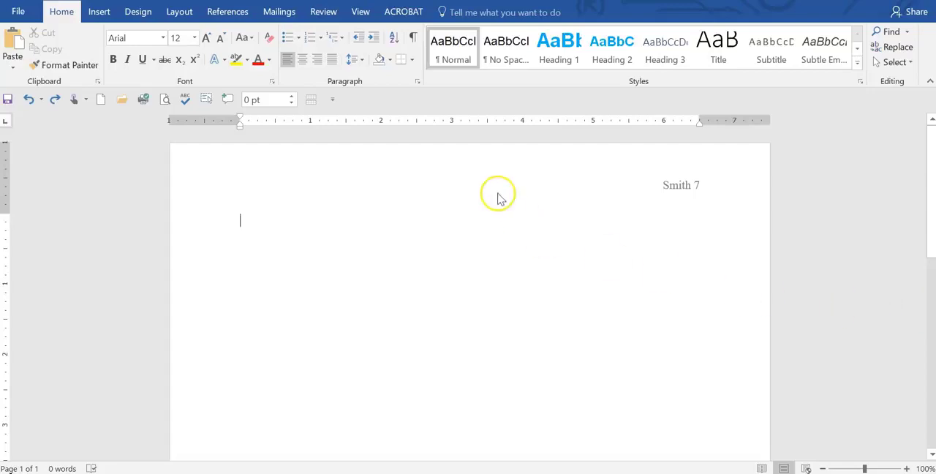
pyautogui.moveTo(302, 59)
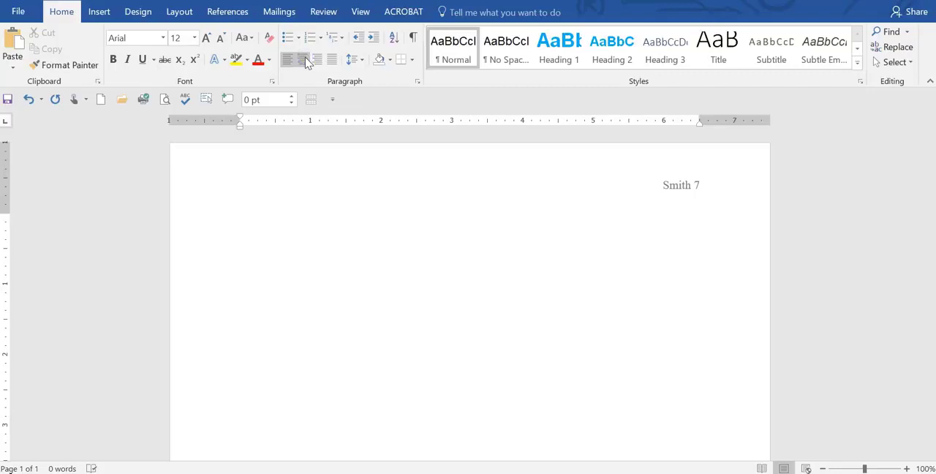
pyautogui.click(302, 59)
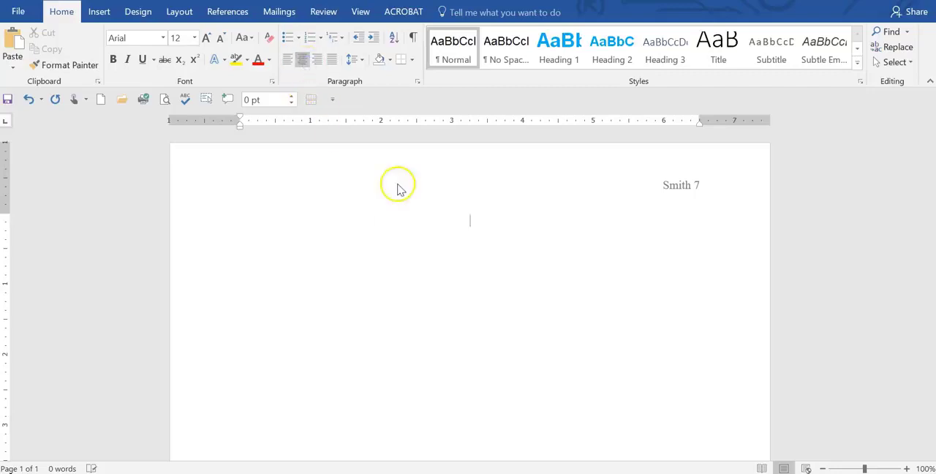
pyautogui.write('W')
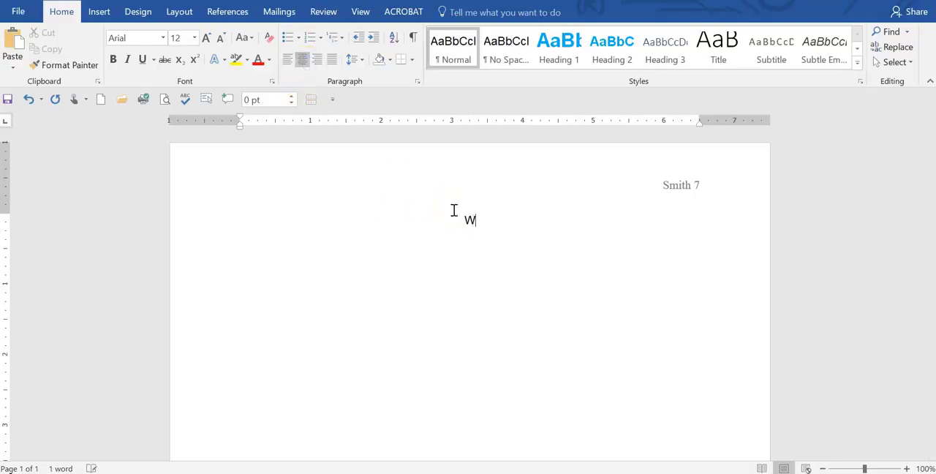
pyautogui.write('orks Cited')
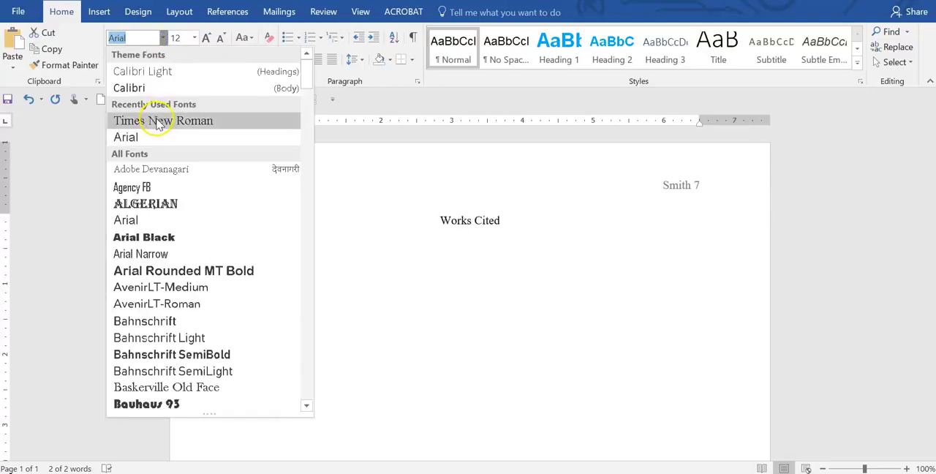
pyautogui.click(162, 120)
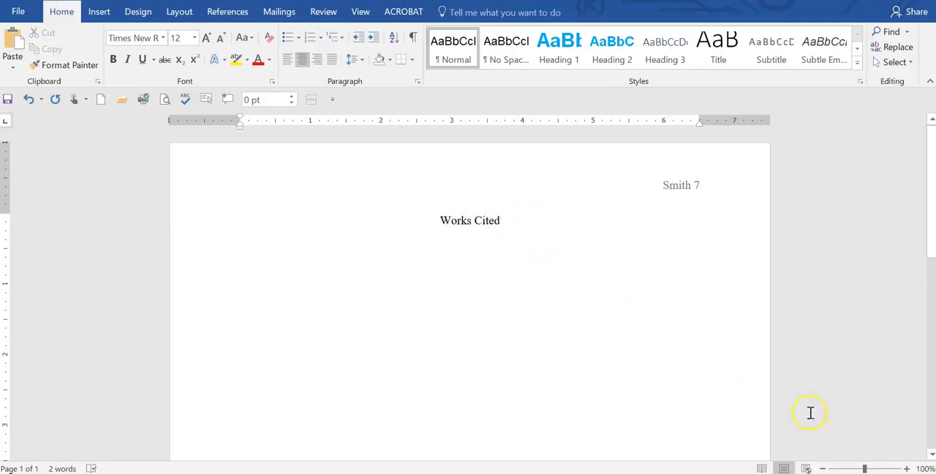
# Step: Zoom the page view in to about 140% using the status bar slider
pyautogui.click(907, 468)
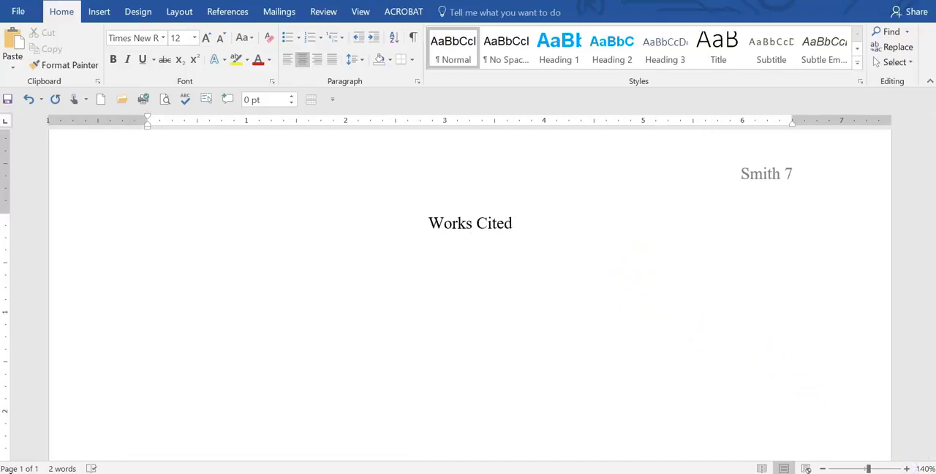
pyautogui.moveTo(277, 152)
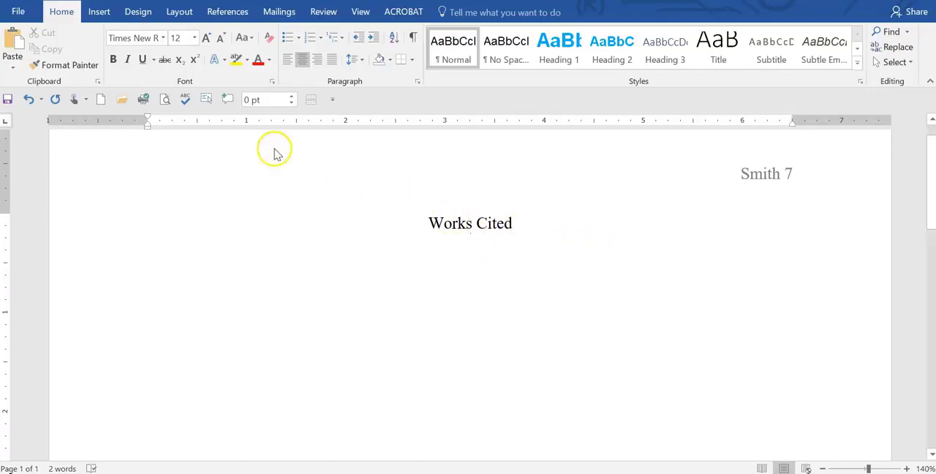
pyautogui.moveTo(247, 164)
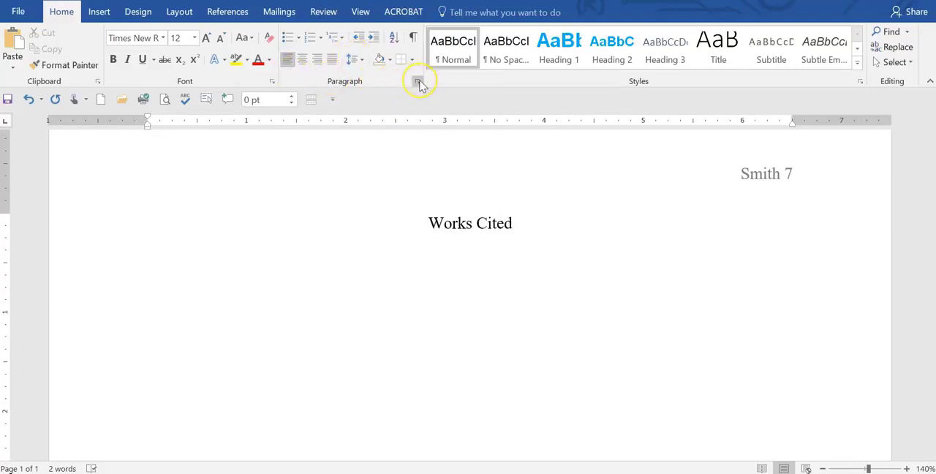
# Step: Set Double line spacing for the new line below the Works Cited title
pyautogui.click(419, 81)
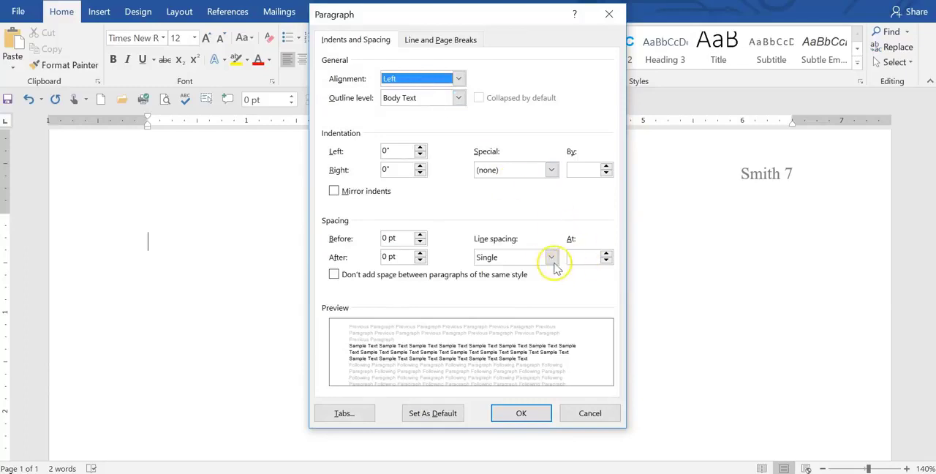
pyautogui.click(551, 256)
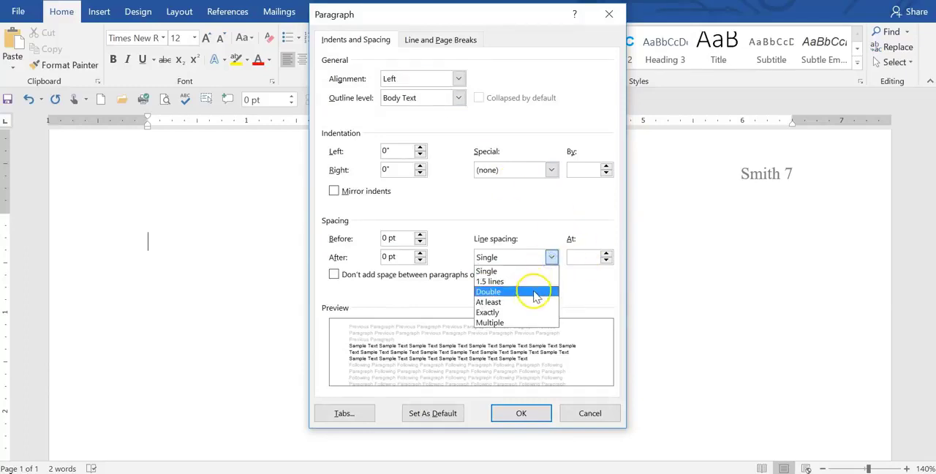
pyautogui.click(521, 413)
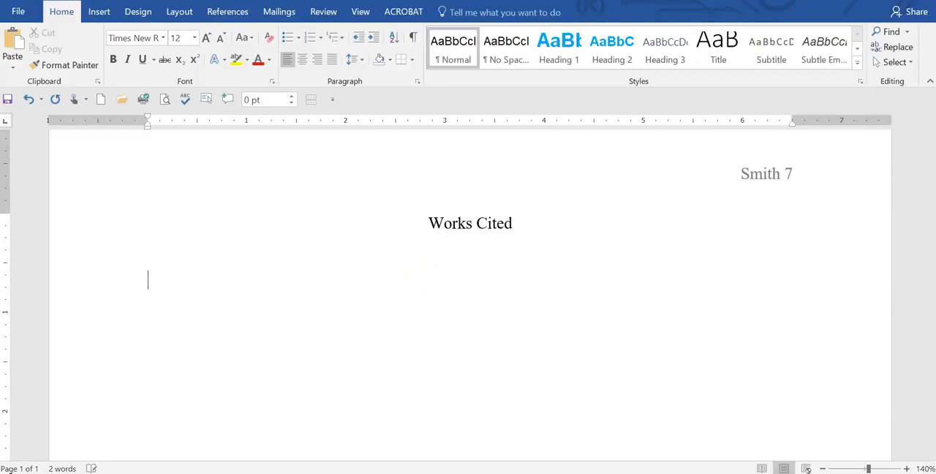
pyautogui.moveTo(177, 276)
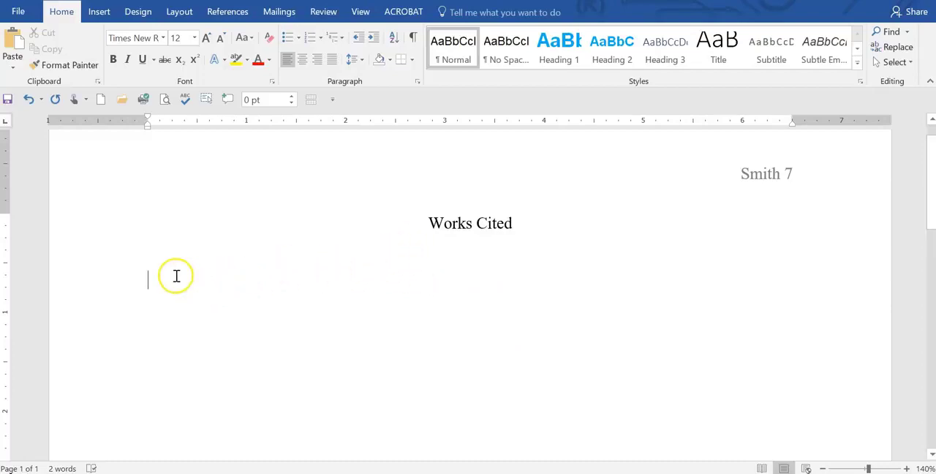
pyautogui.moveTo(94, 185)
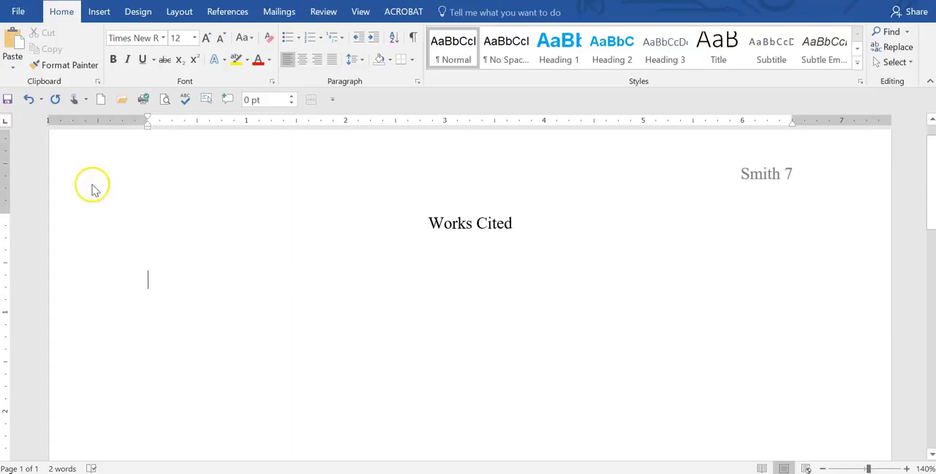
pyautogui.moveTo(12, 44)
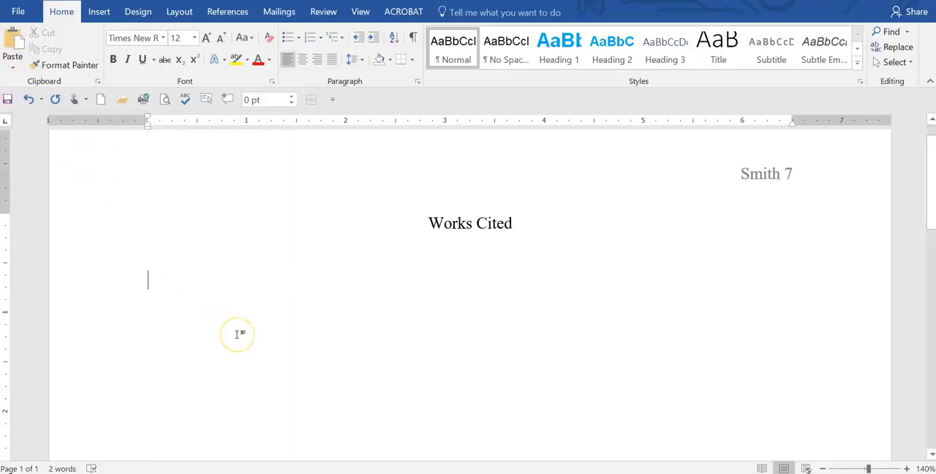
# Step: Paste the Zibrak citation below the title and convert it to Times New Roman
pyautogui.press('ctrl+v')
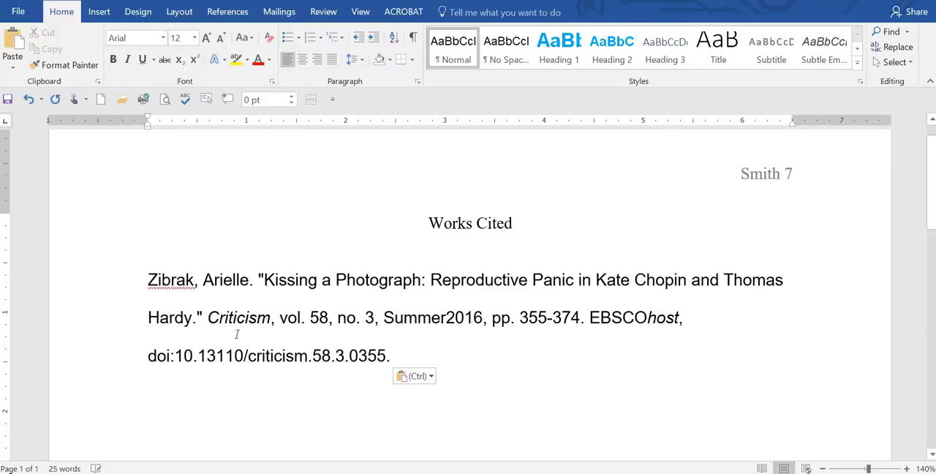
pyautogui.moveTo(434, 365)
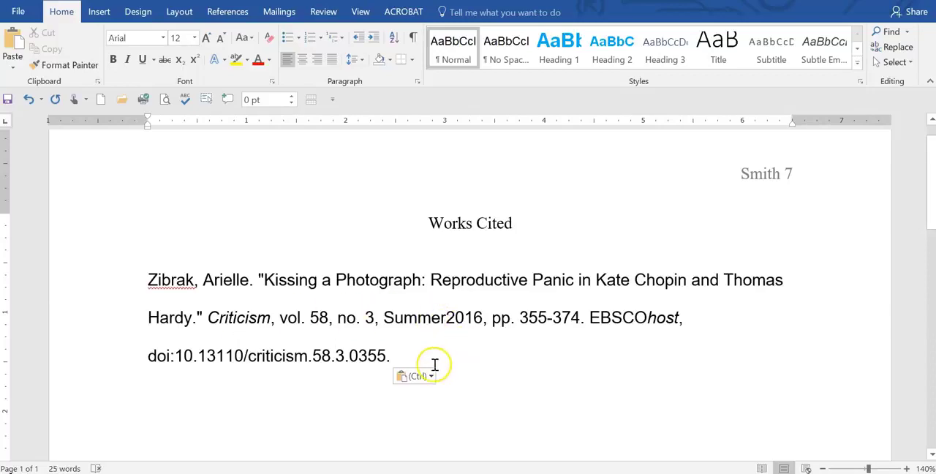
pyautogui.moveTo(328, 313)
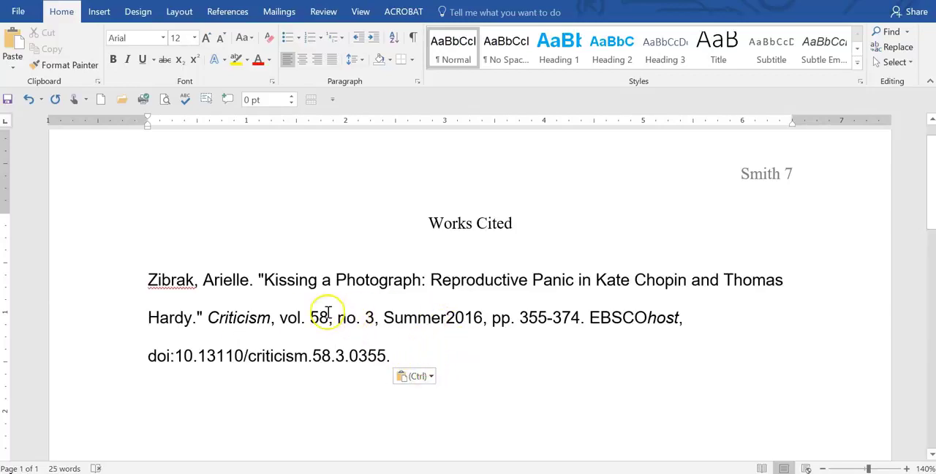
pyautogui.moveTo(478, 255)
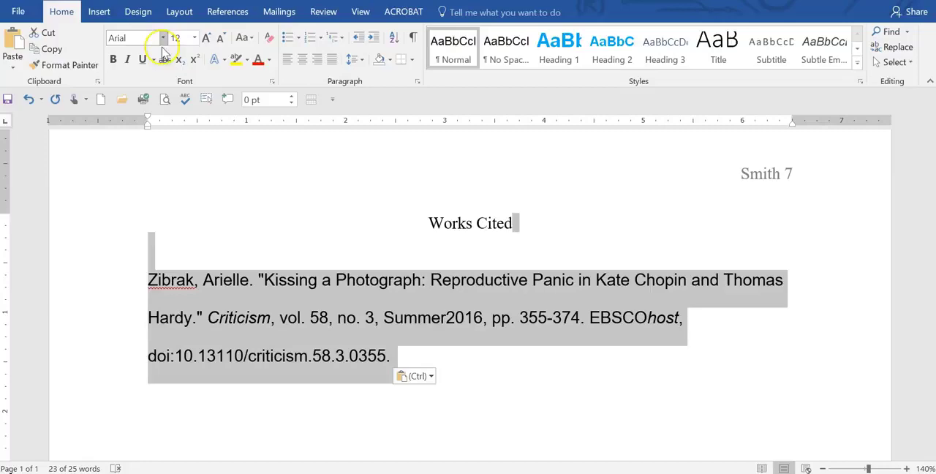
pyautogui.click(163, 37)
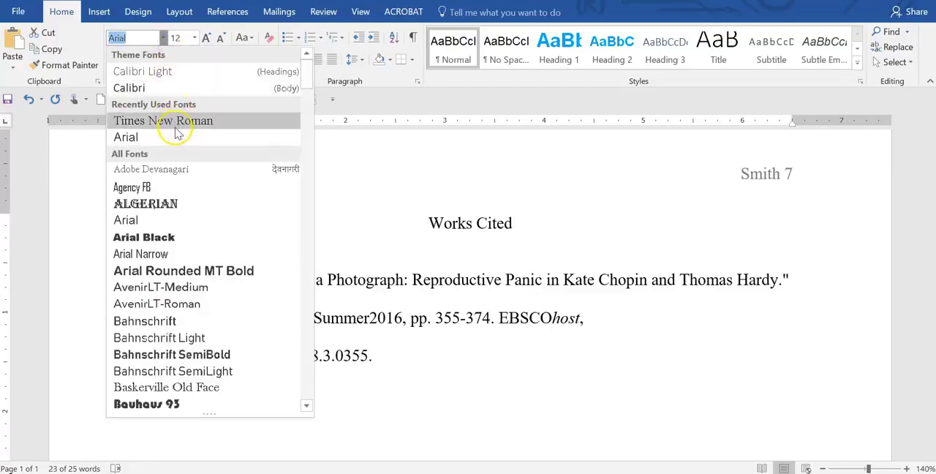
pyautogui.click(163, 120)
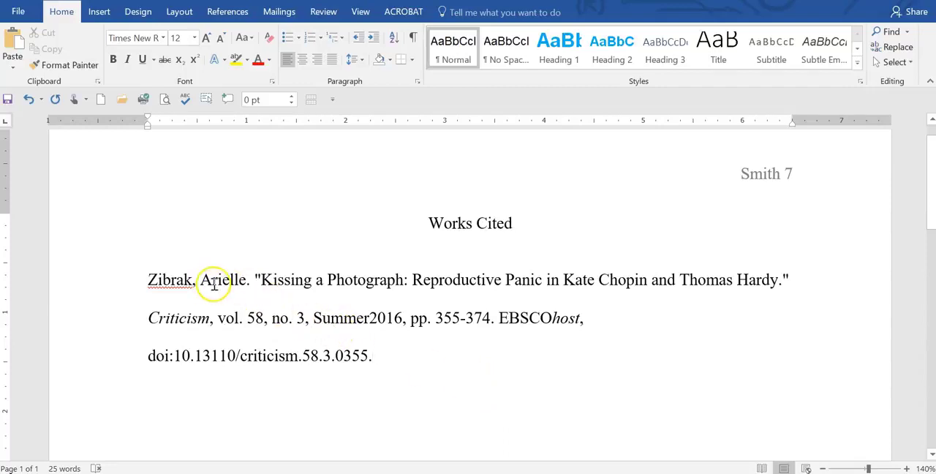
pyautogui.moveTo(538, 280)
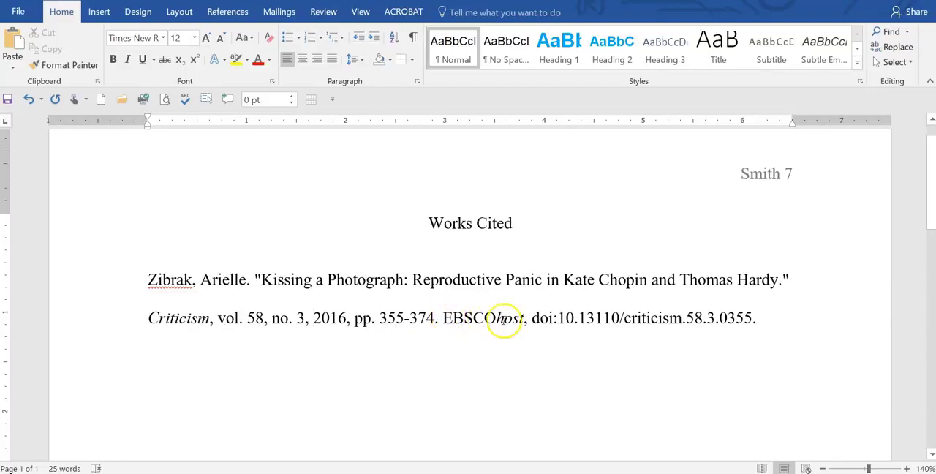
pyautogui.moveTo(770, 312)
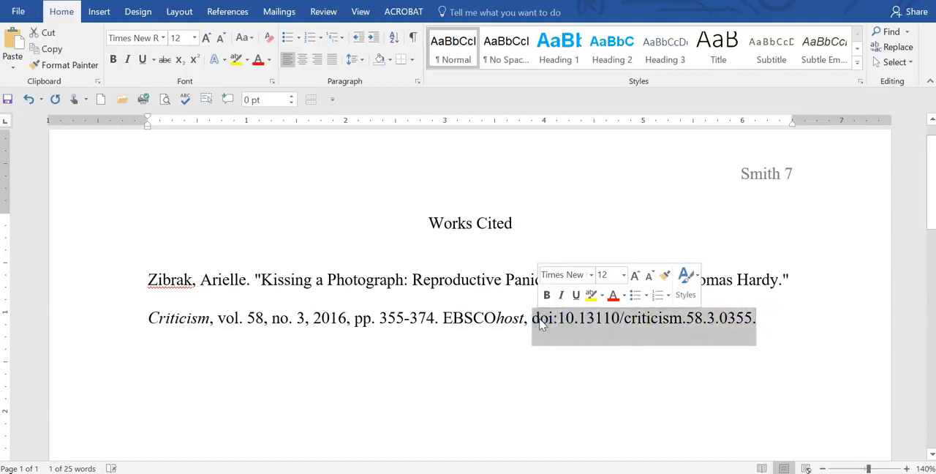
# Step: Delete the DOI and the comma after EBSCOhost, ending the citation with a period
pyautogui.press('delete')
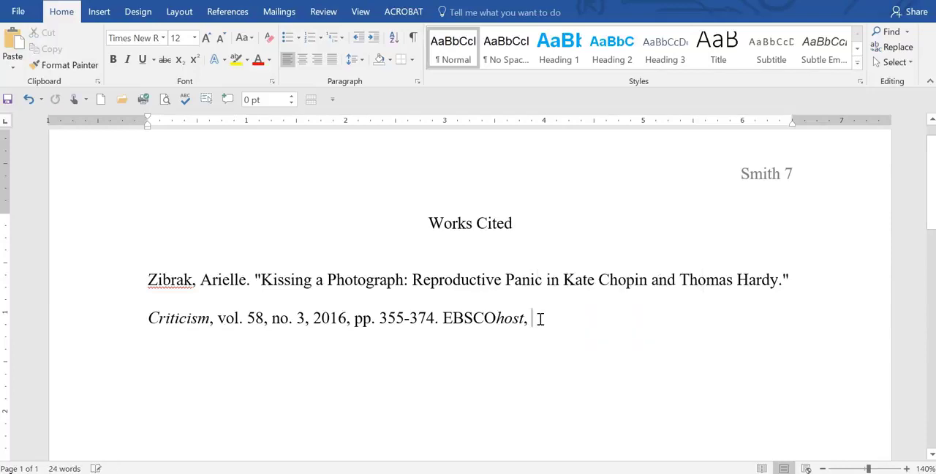
pyautogui.press('backspace')
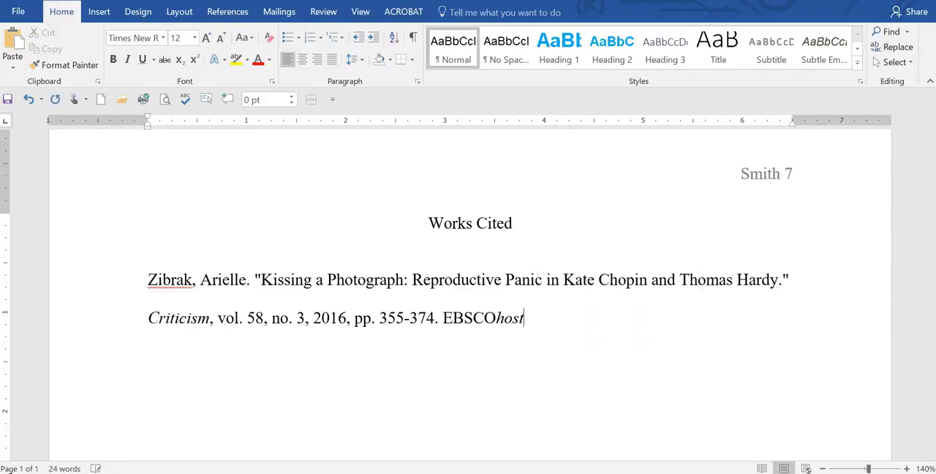
pyautogui.write('.')
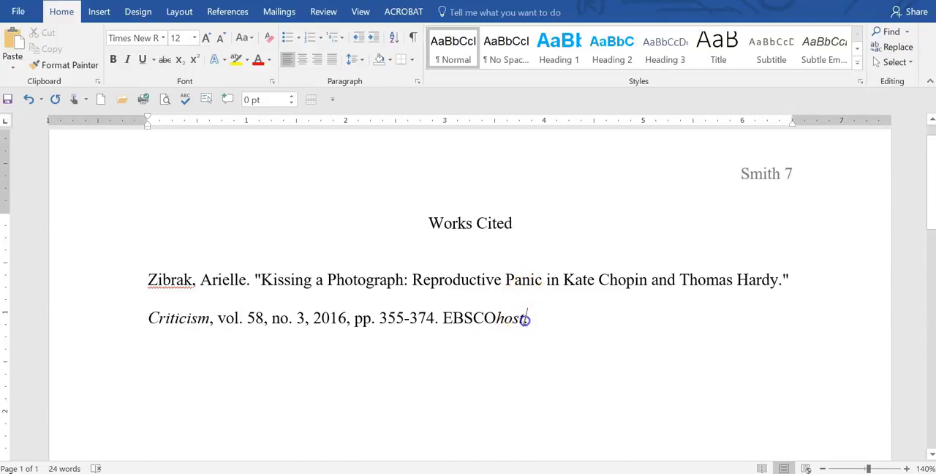
# Step: Replace 'EBSCOhost' with italic 'Academic Search Complete'
pyautogui.doubleClick(483, 318)
pyautogui.write('Acad')
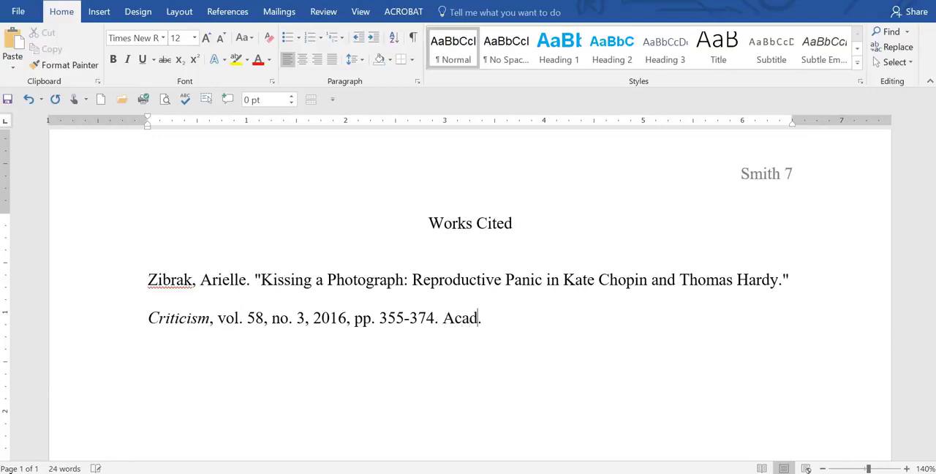
pyautogui.write('emic S')
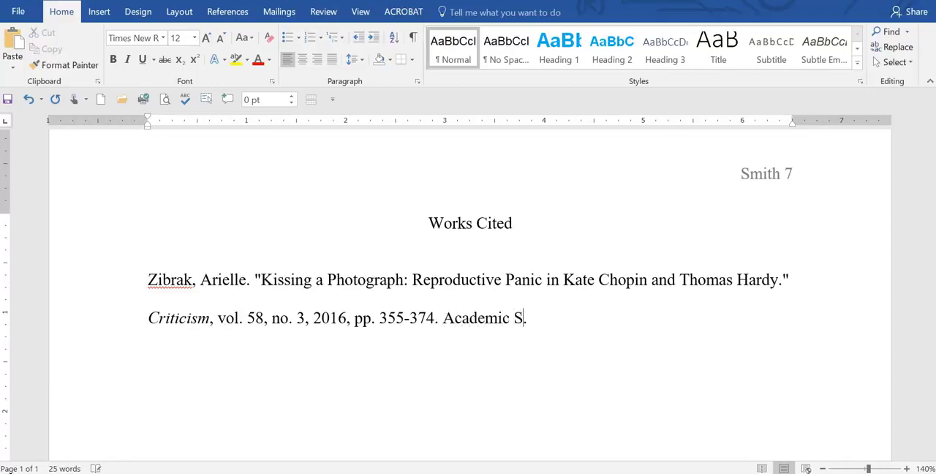
pyautogui.write('earv')
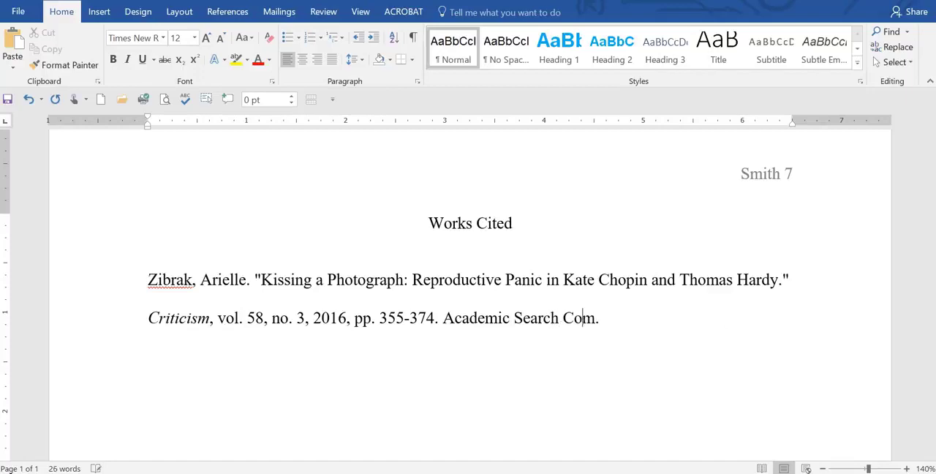
pyautogui.write('plete')
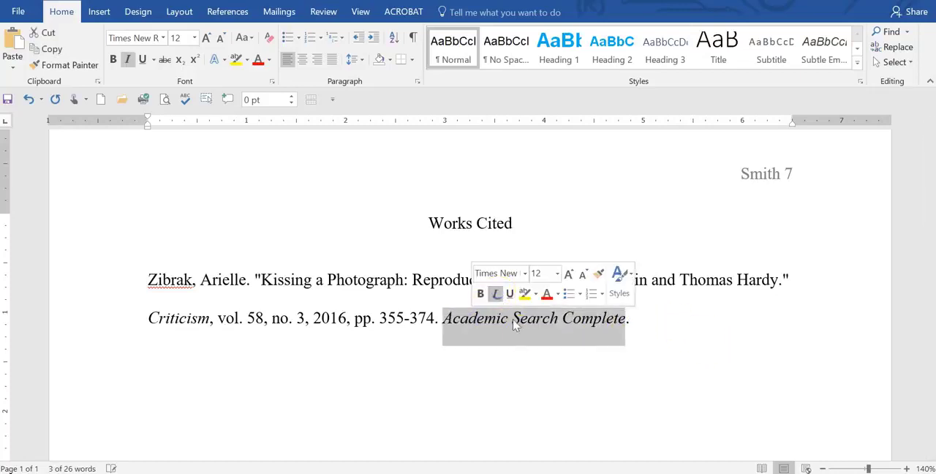
# Step: Give the title and citation Double line spacing with 0 pt before and after
pyautogui.click(534, 361)
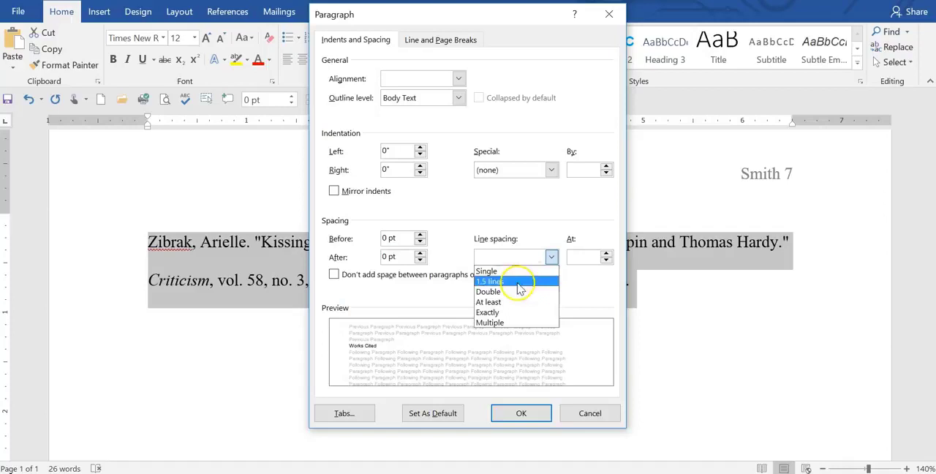
pyautogui.click(521, 412)
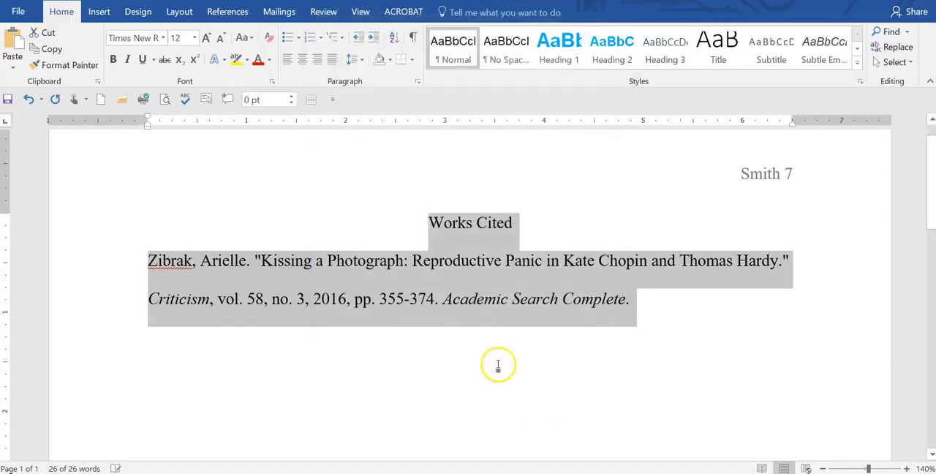
pyautogui.click(505, 276)
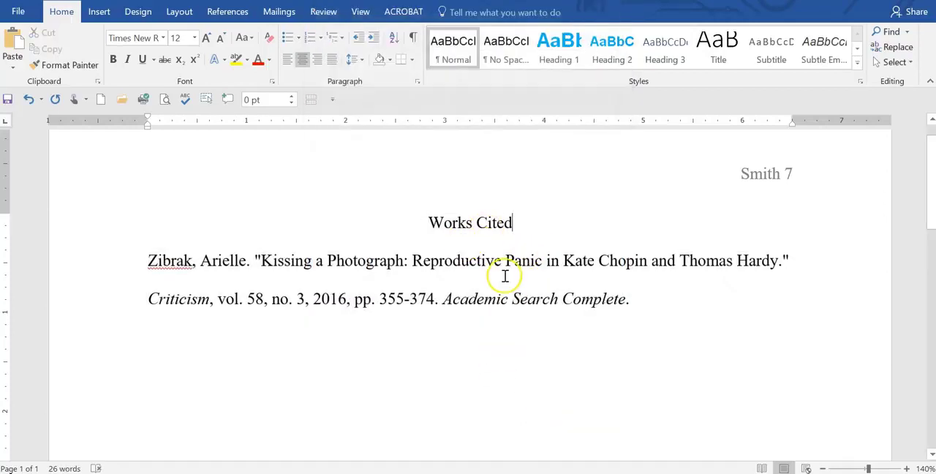
pyautogui.moveTo(488, 302)
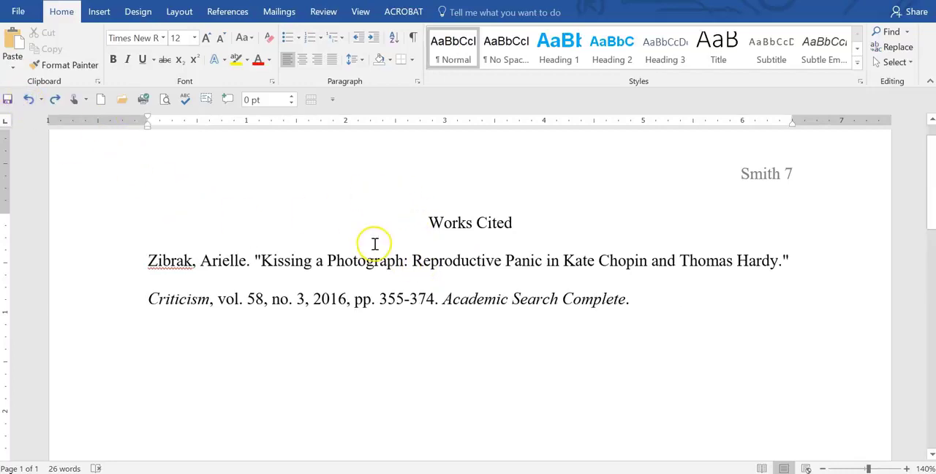
# Step: Select the Zibrak citation and apply a 0.5" Hanging special indent
pyautogui.moveTo(351, 298); pyautogui.dragTo(629, 298)
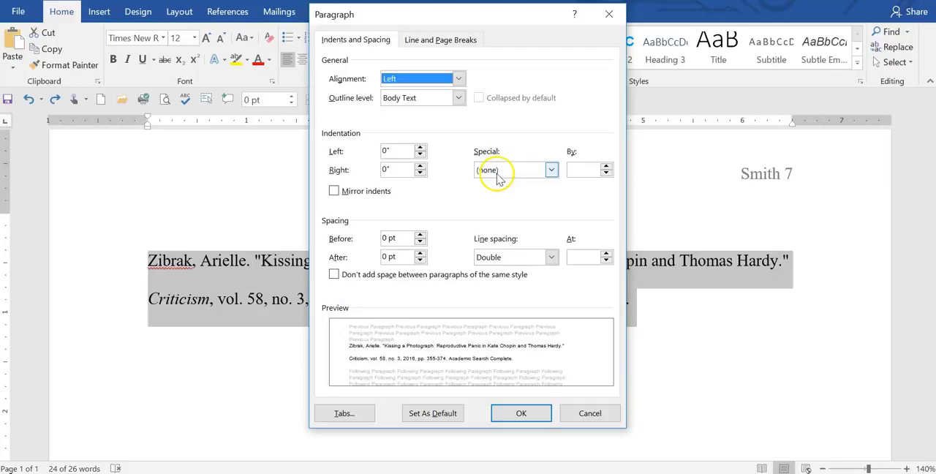
pyautogui.click(550, 170)
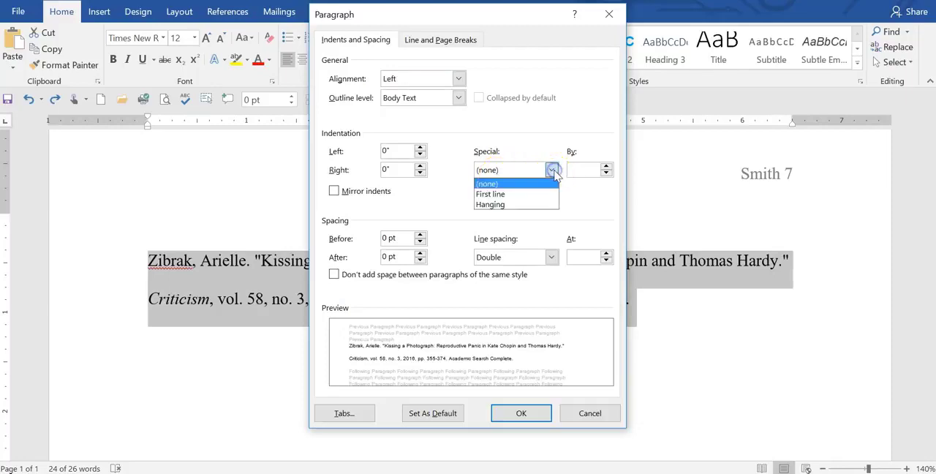
pyautogui.click(490, 204)
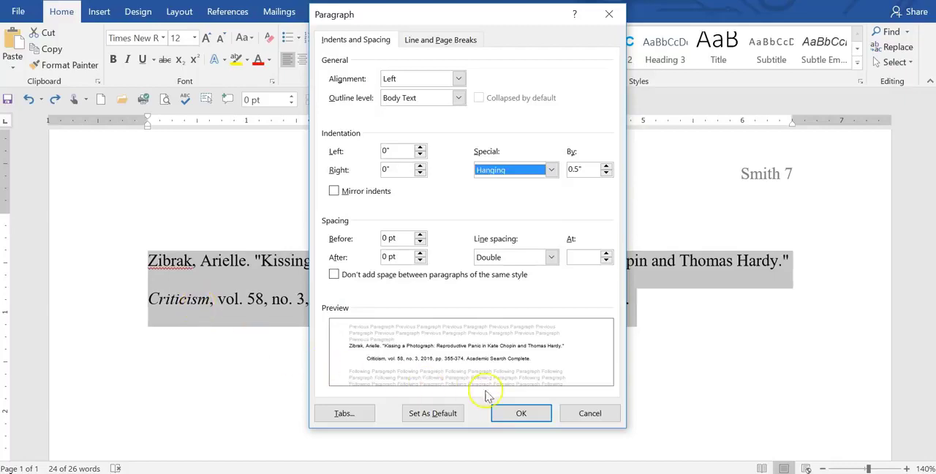
pyautogui.click(521, 413)
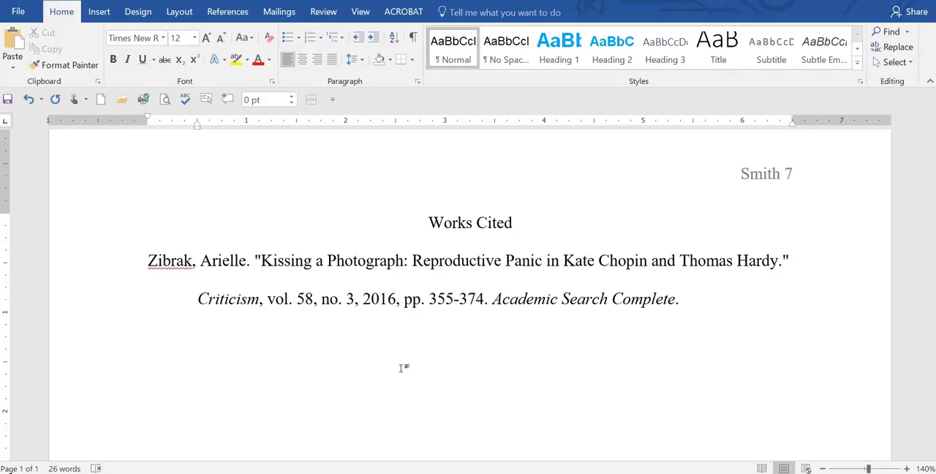
pyautogui.click(147, 337)
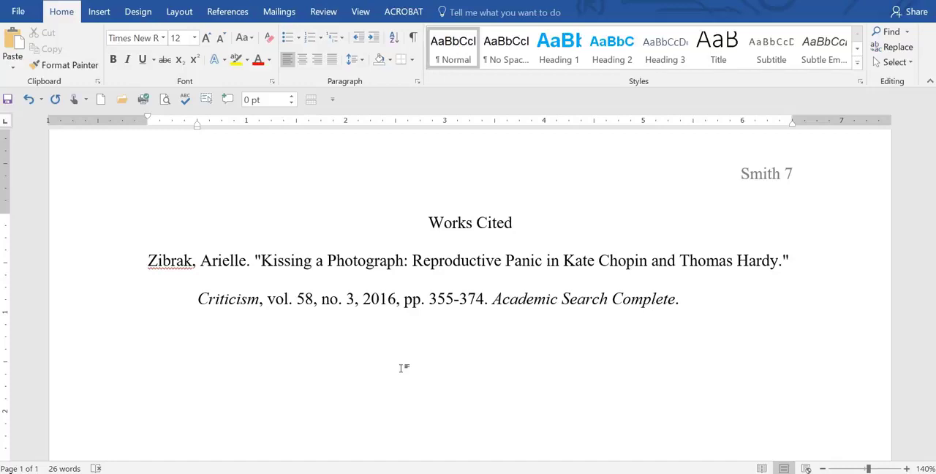
pyautogui.click(147, 336)
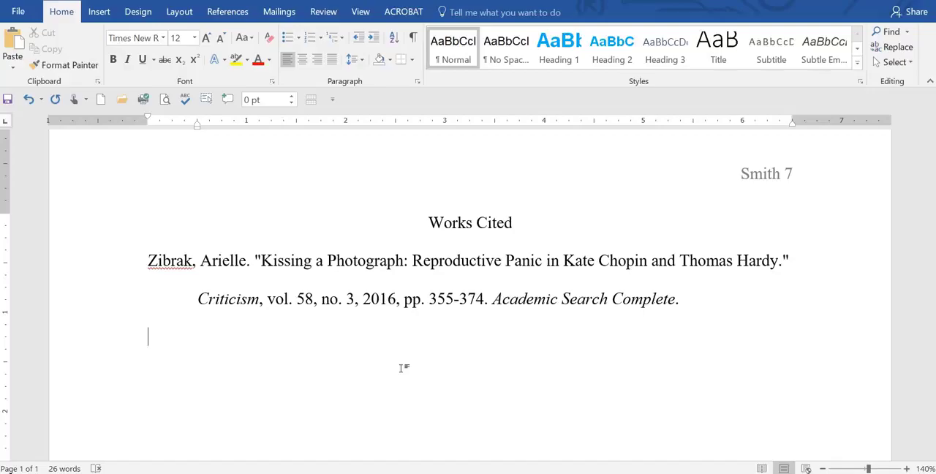